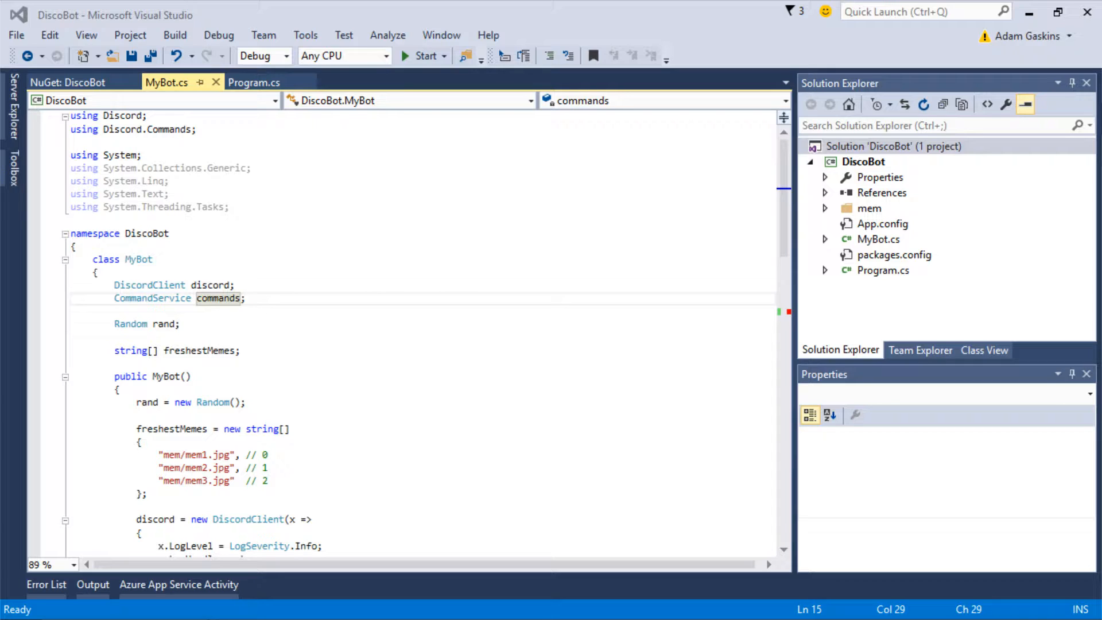
# Review MyBot.cs down to the Connect call and bring up the Tools menu for NuGet.
pyautogui.scroll(-3)
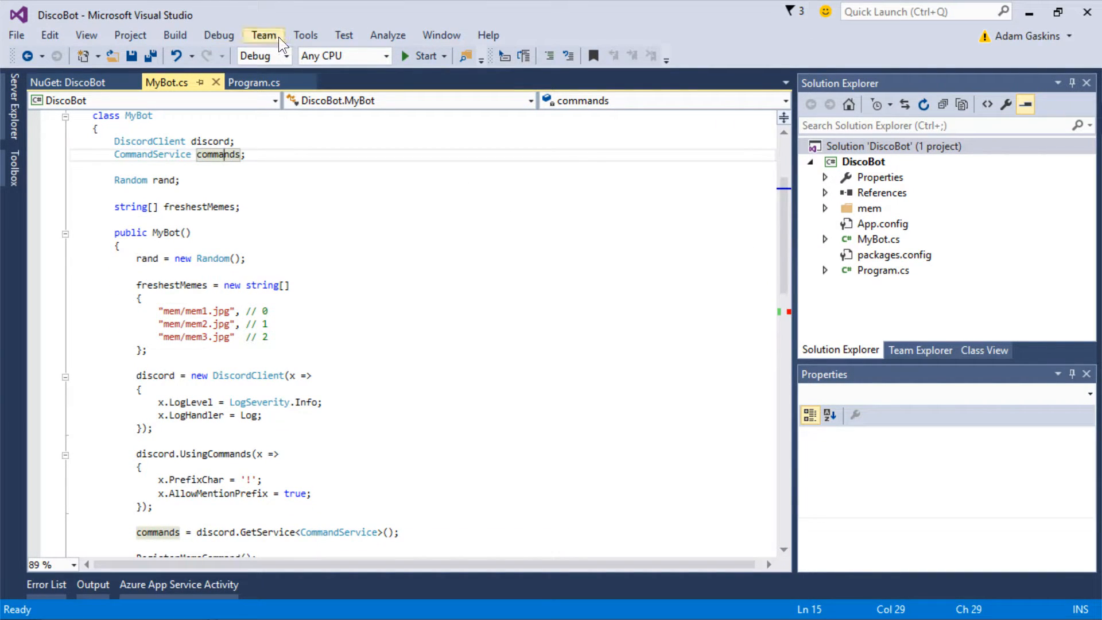
pyautogui.click(306, 36)
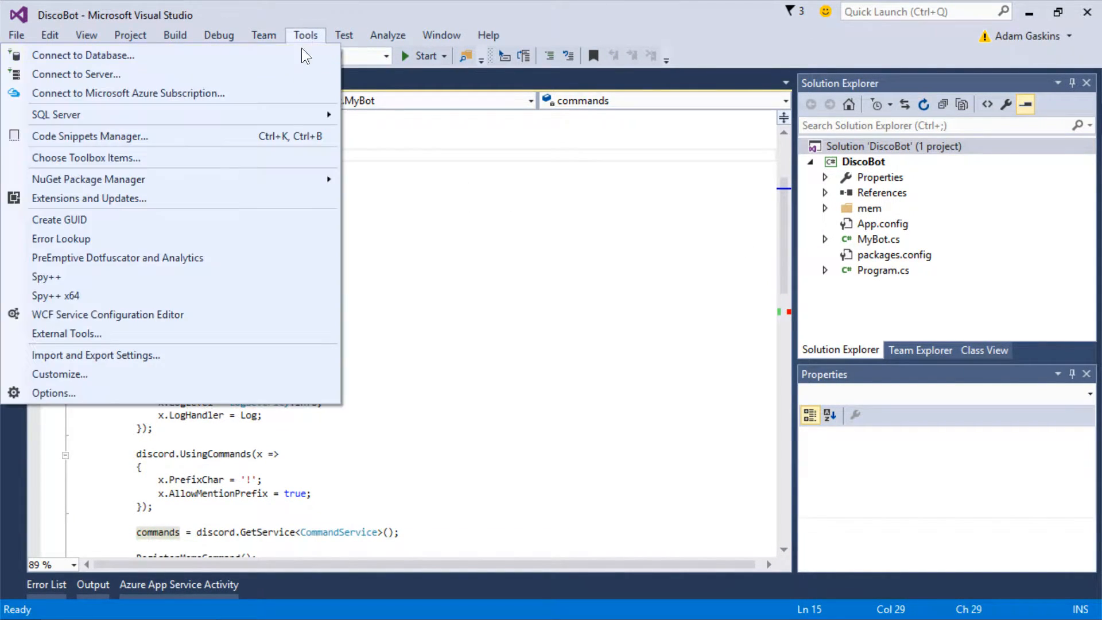
pyautogui.moveTo(88, 179)
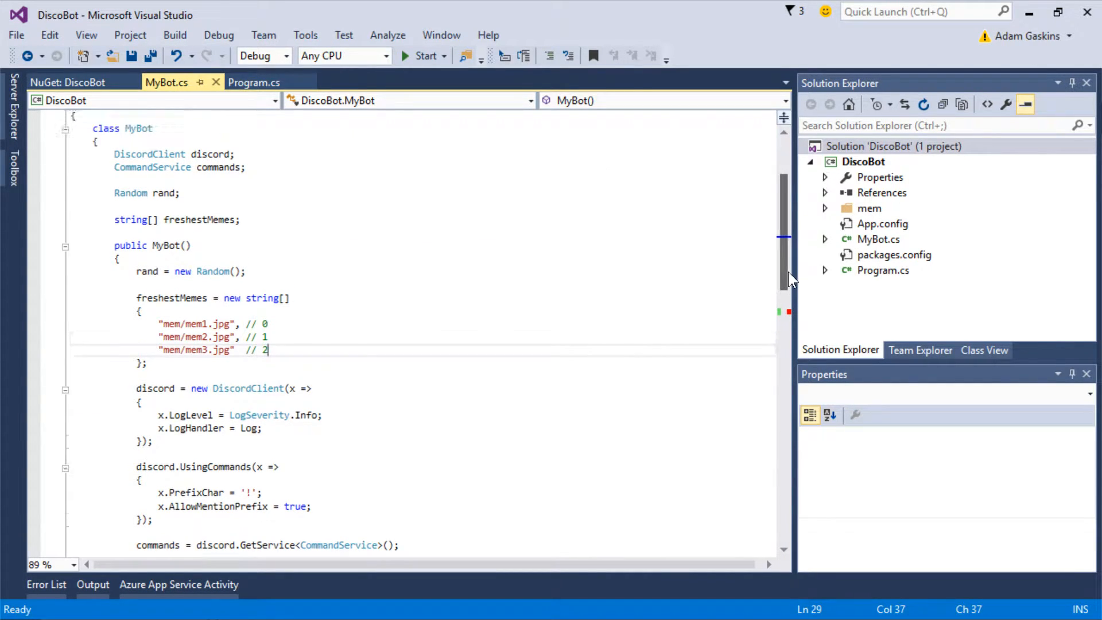
pyautogui.scroll(-3)
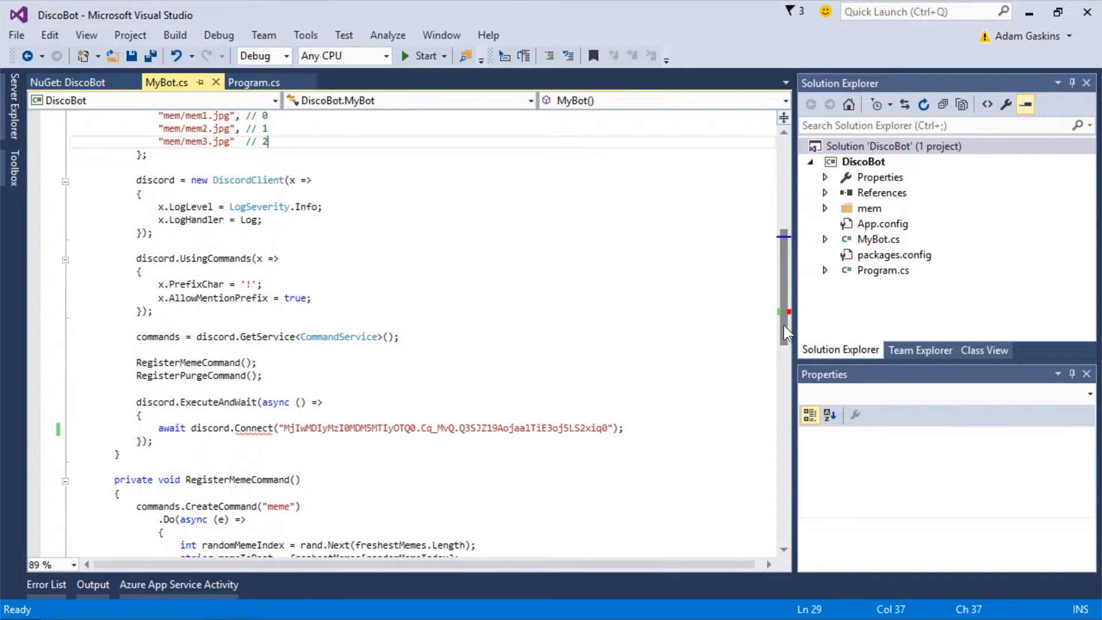
pyautogui.click(825, 193)
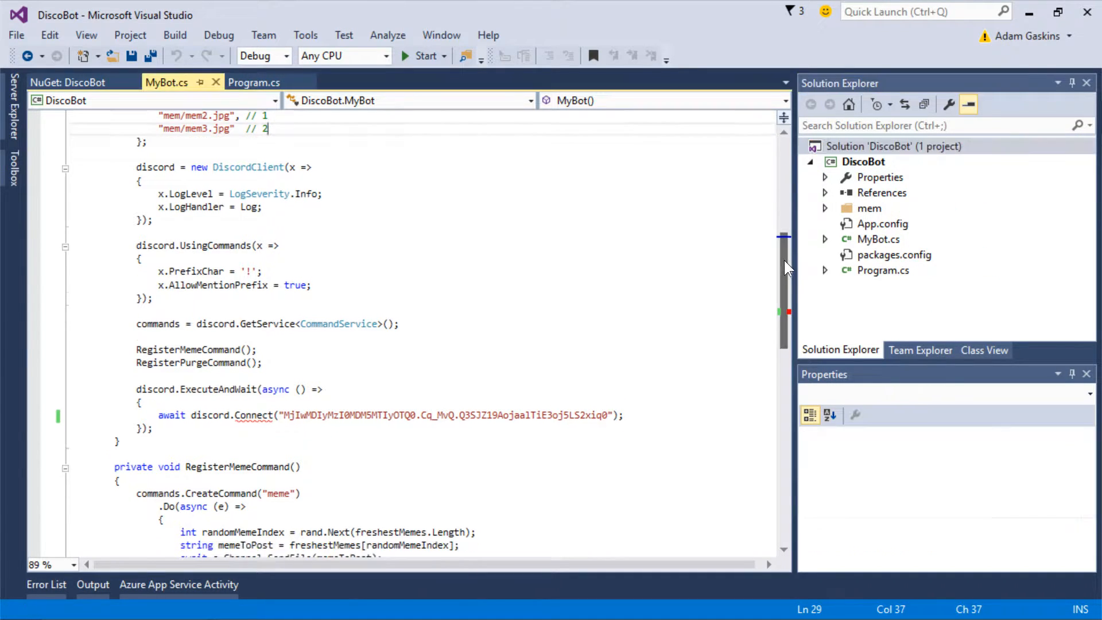
pyautogui.scroll(-3)
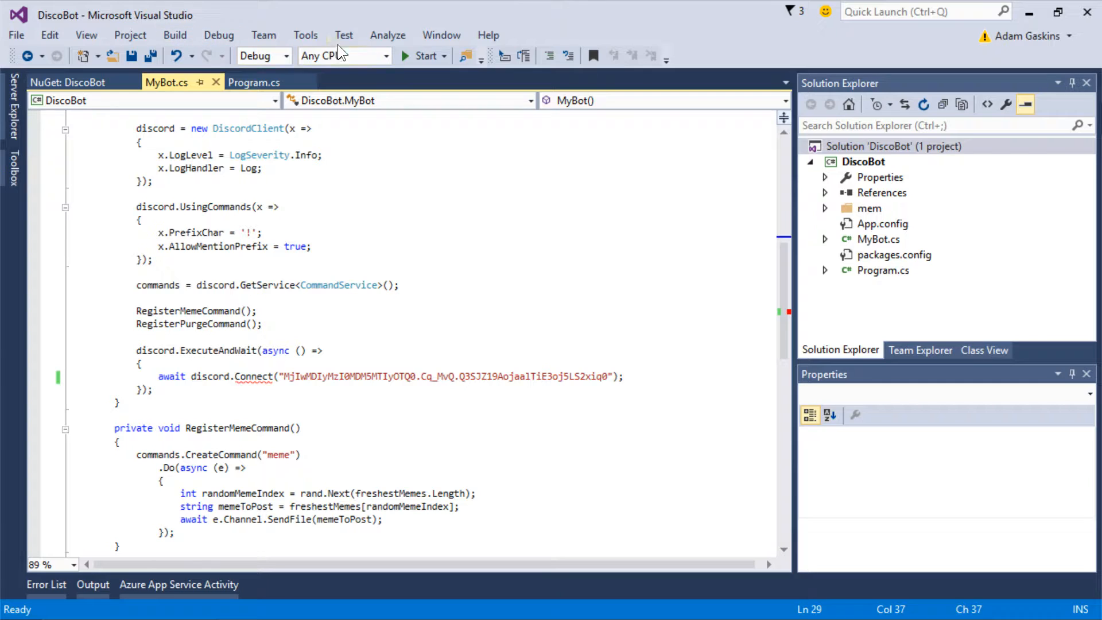
pyautogui.click(305, 36)
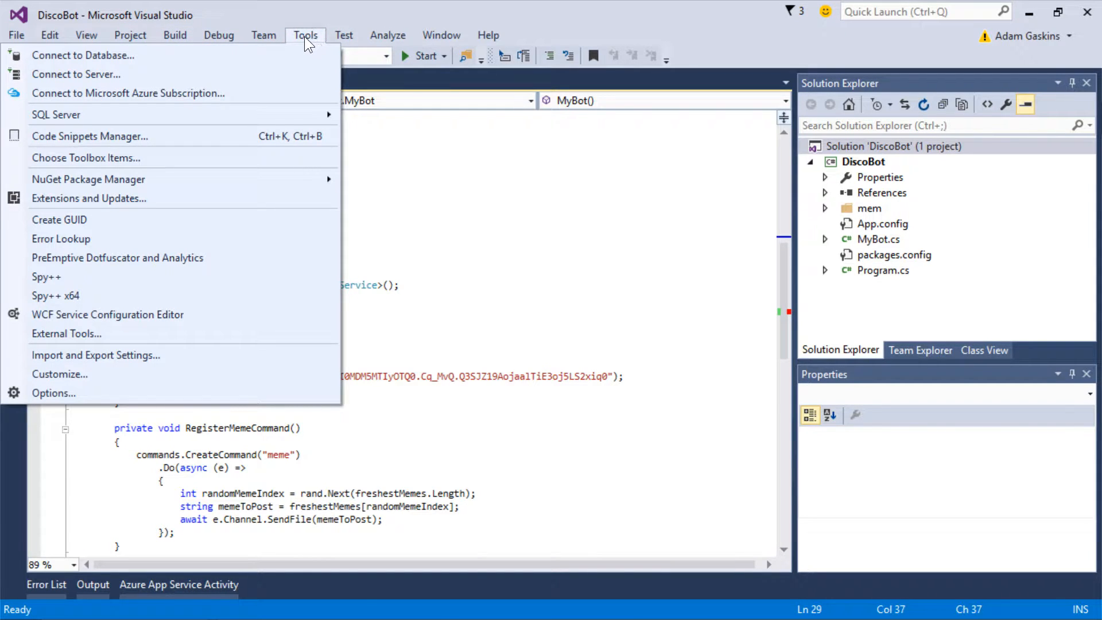
pyautogui.moveTo(88, 179)
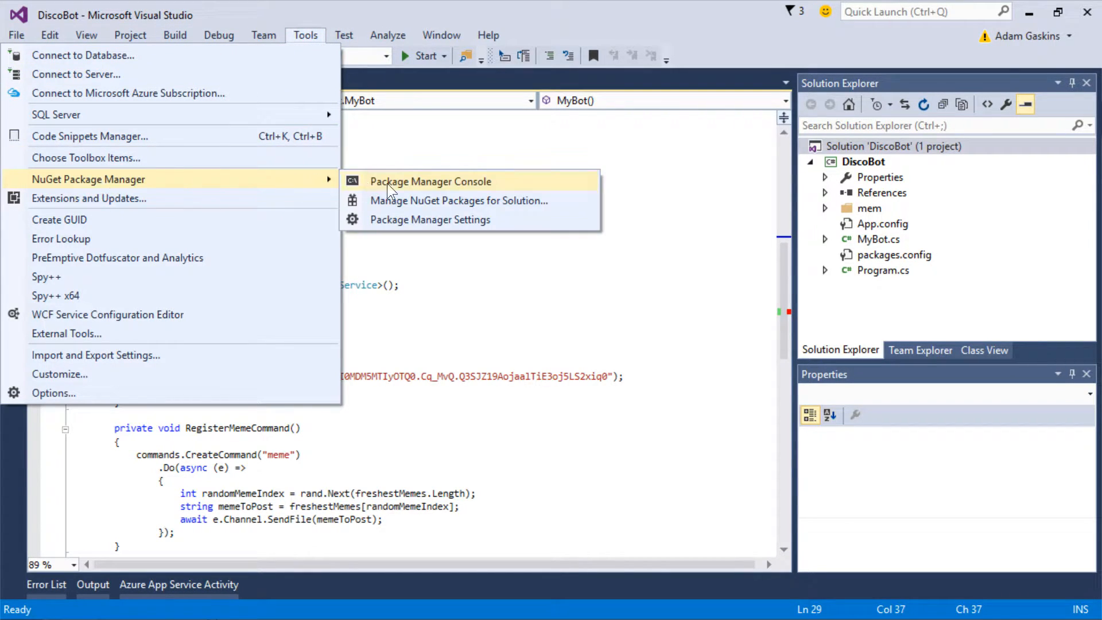
# Manage NuGet packages for the solution and select Discord.Net to see its actions.
pyautogui.click(458, 199)
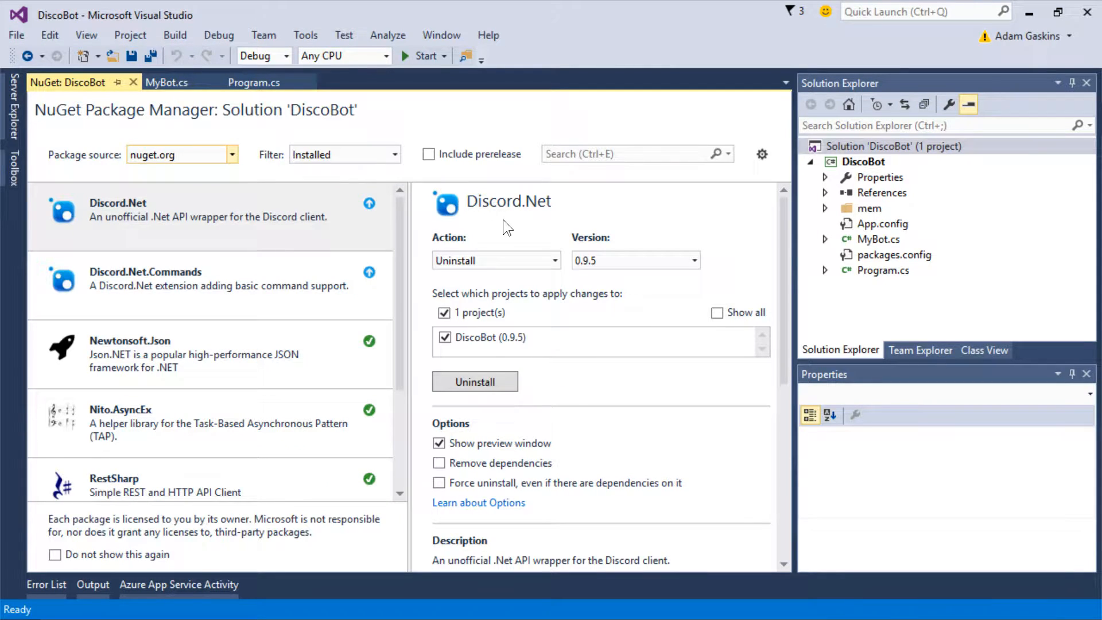
pyautogui.click(211, 212)
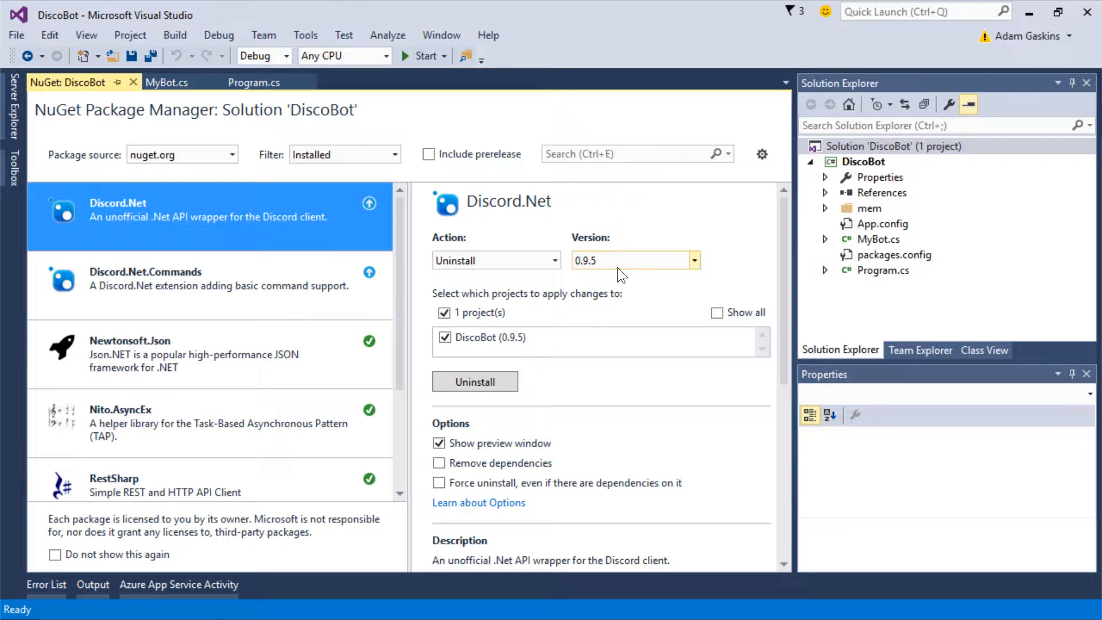
pyautogui.scroll(-3)
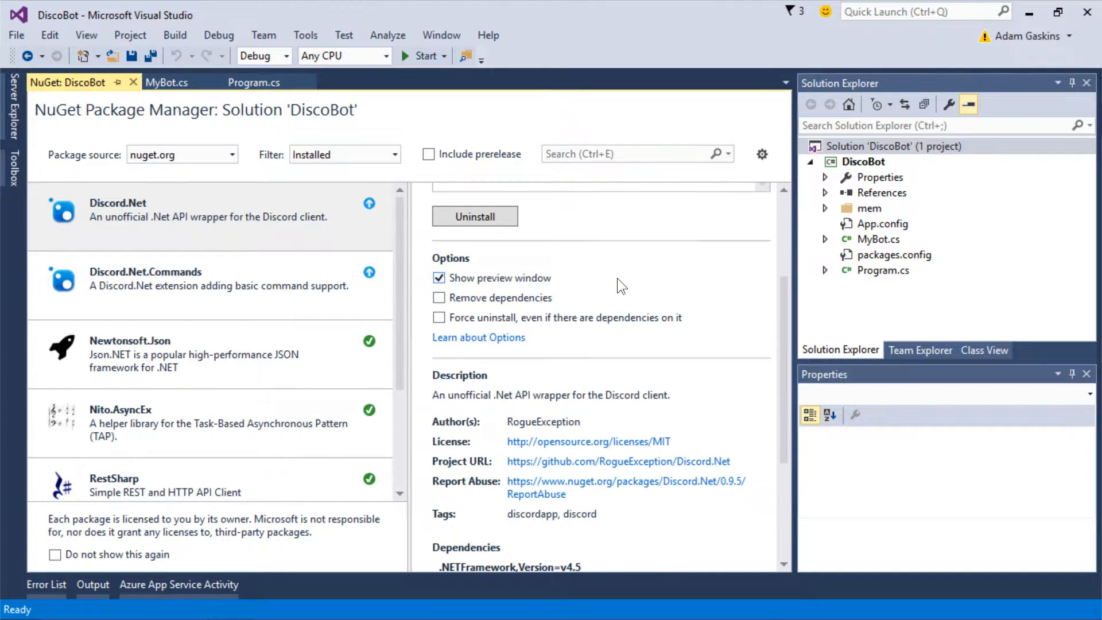
pyautogui.click(554, 260)
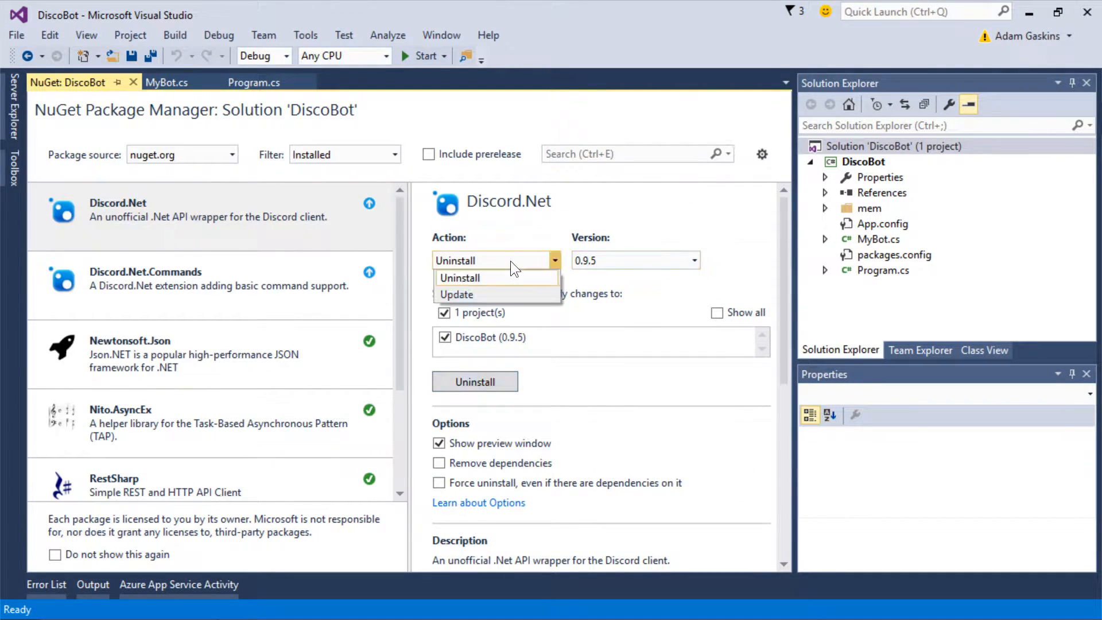
pyautogui.moveTo(492, 295)
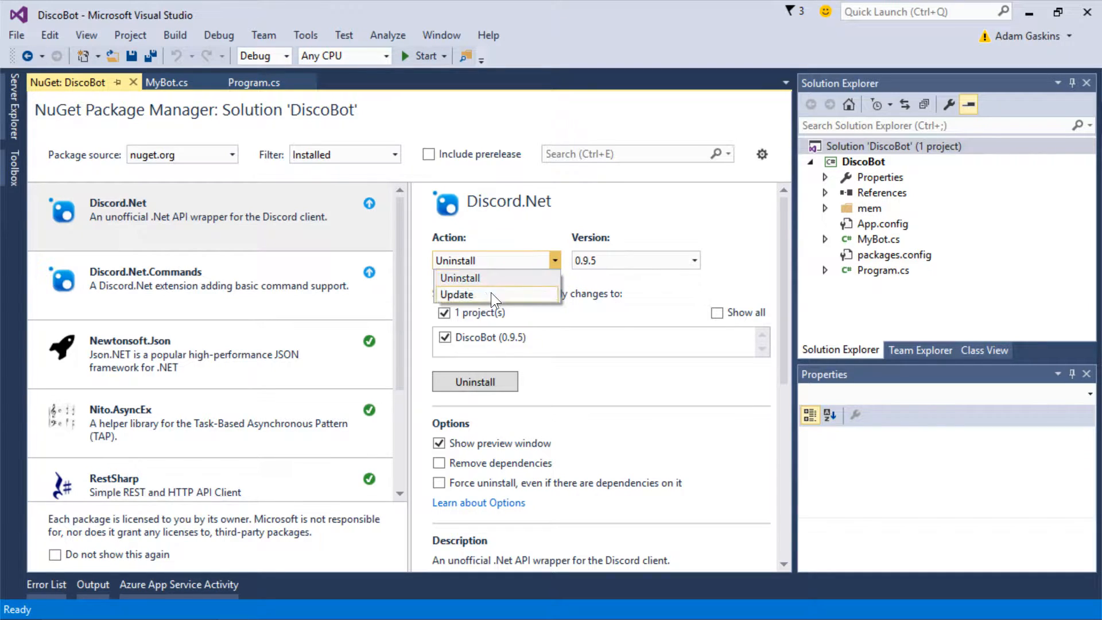
# Update Discord.Net from 0.9.5 to latest stable 0.9.6 and confirm.
pyautogui.click(455, 294)
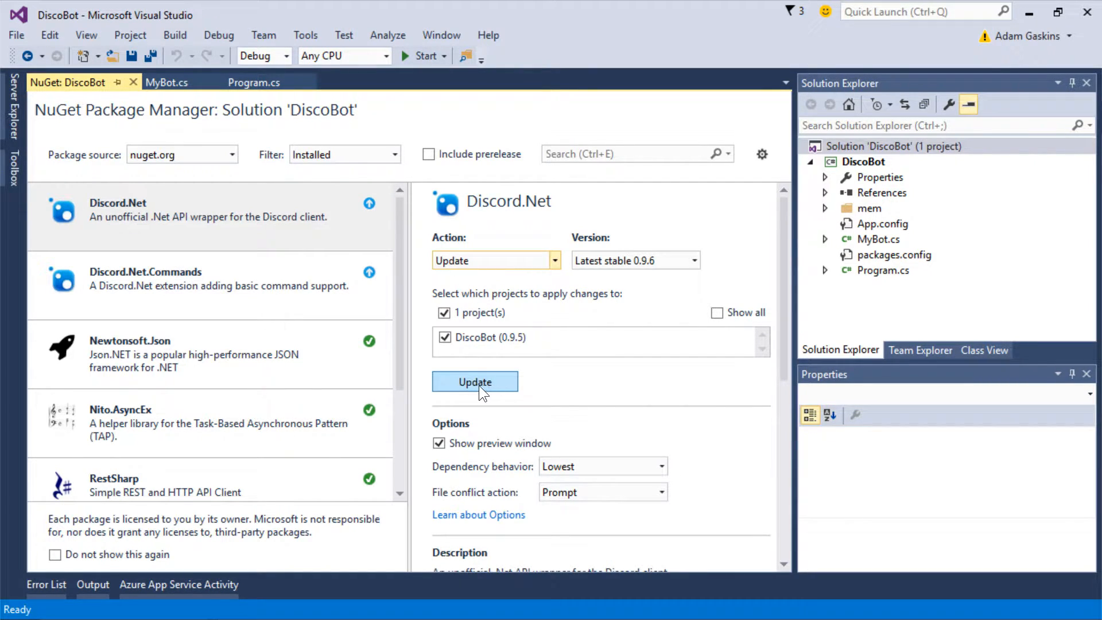
pyautogui.click(692, 261)
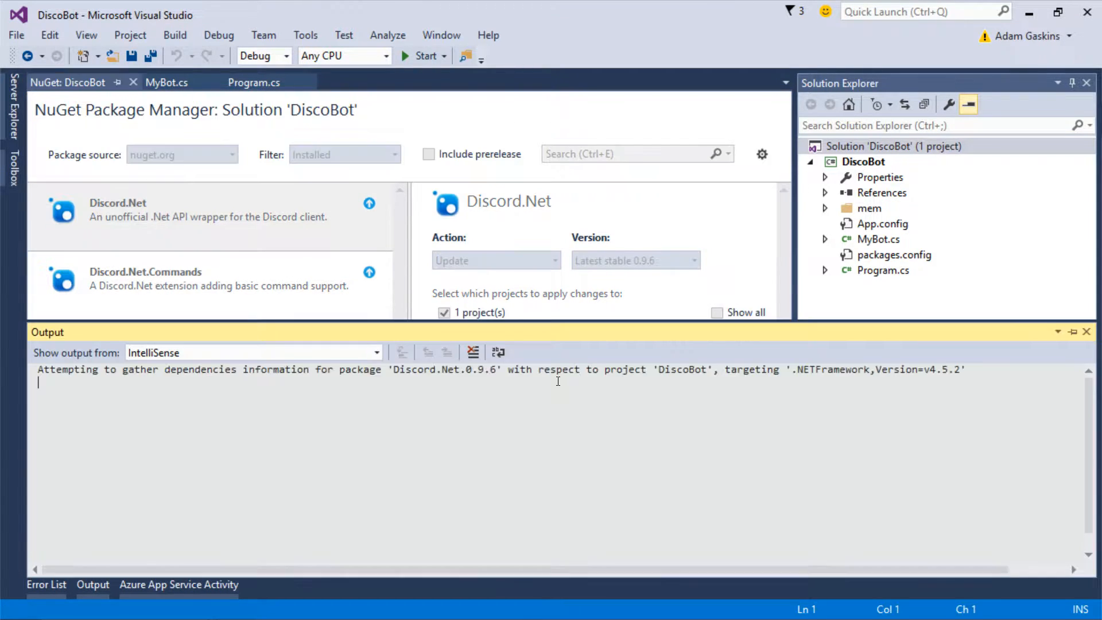
pyautogui.click(252, 352)
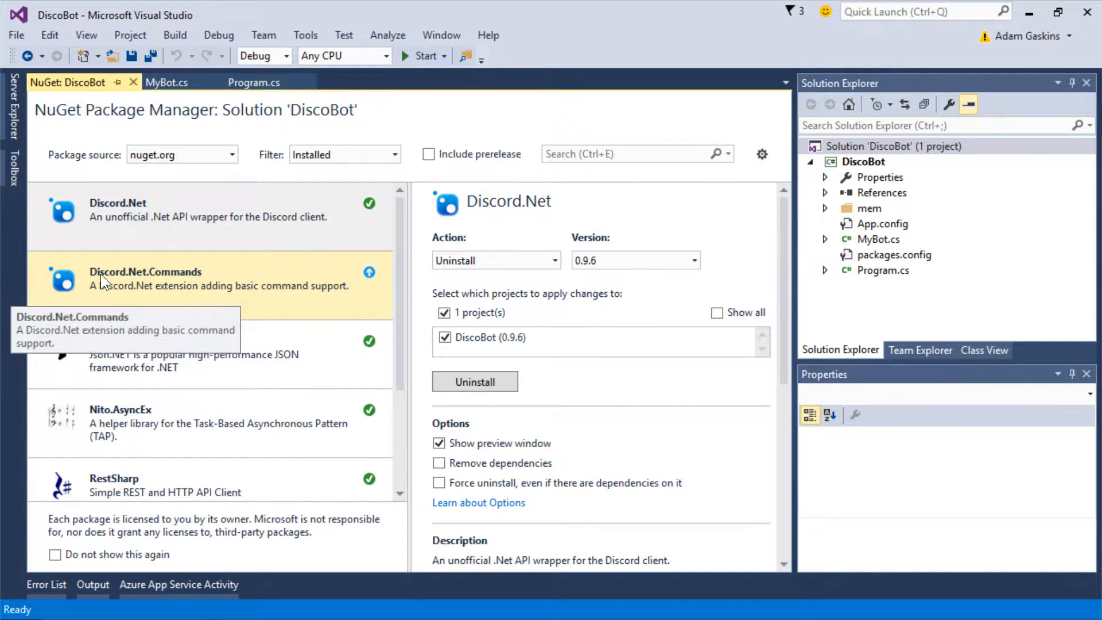
# Update Discord.Net.Commands to 0.9.6, confirm, and filter the list to Installed packages.
pyautogui.click(146, 278)
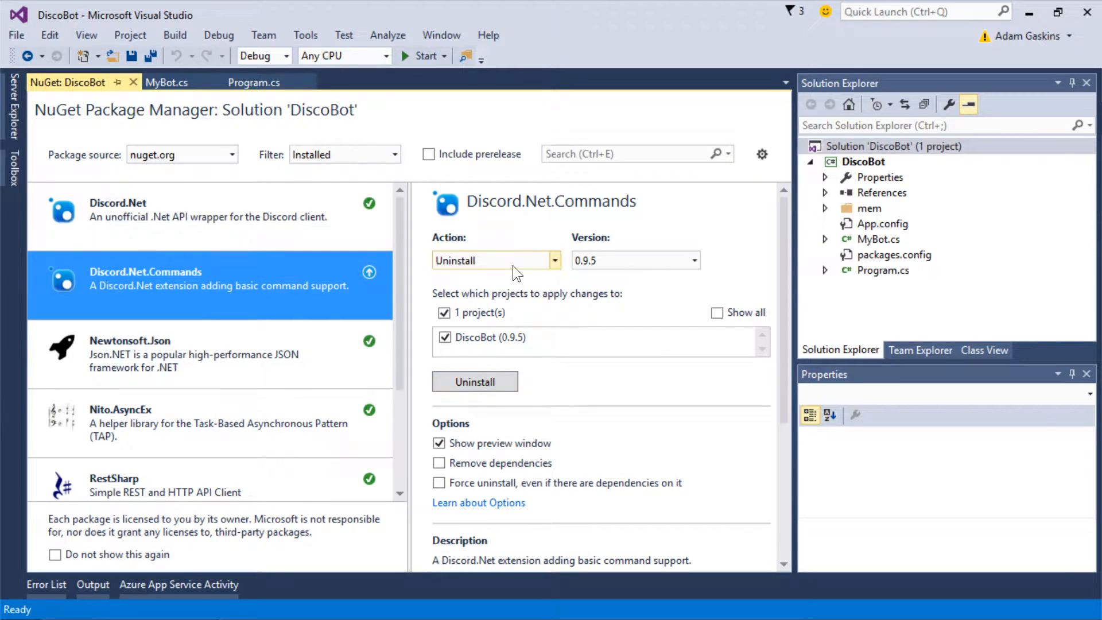
pyautogui.click(474, 381)
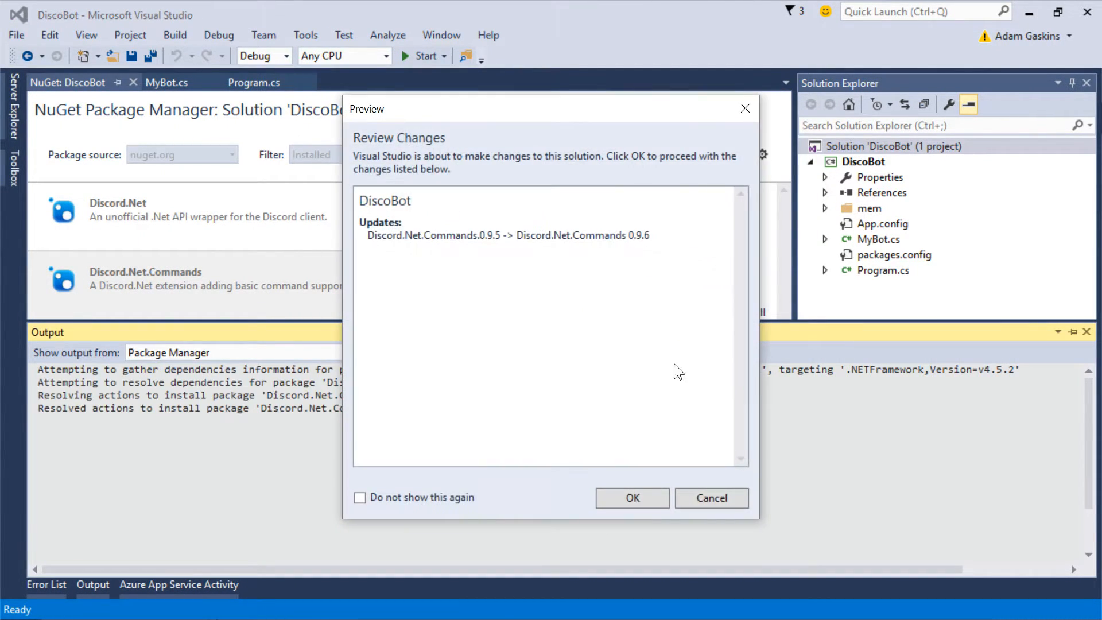
pyautogui.click(631, 497)
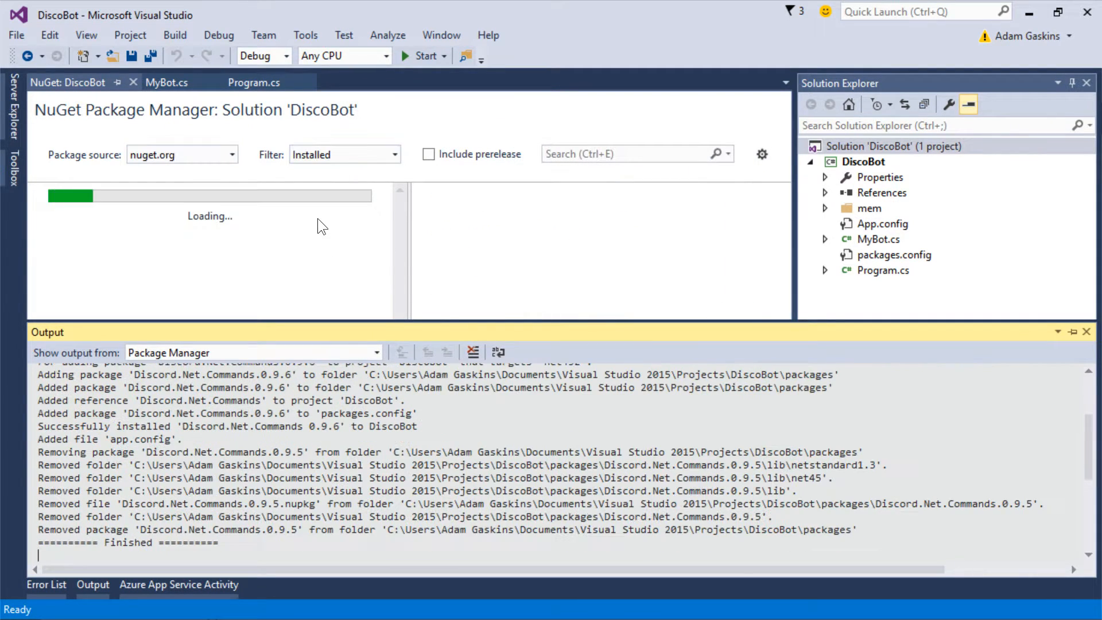
pyautogui.click(393, 154)
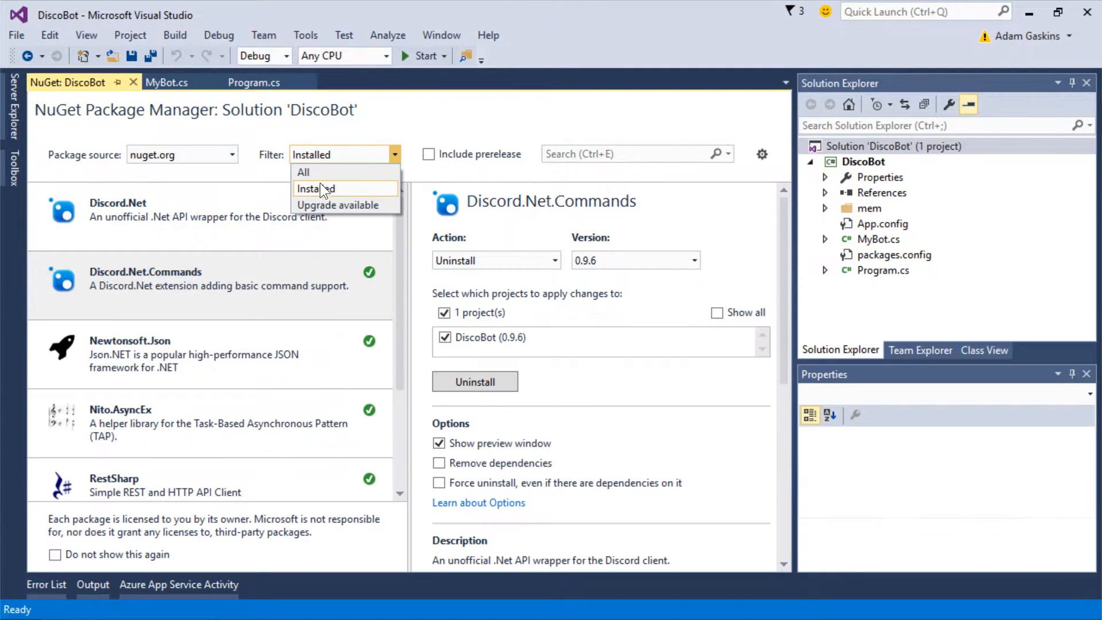
pyautogui.moveTo(314, 173)
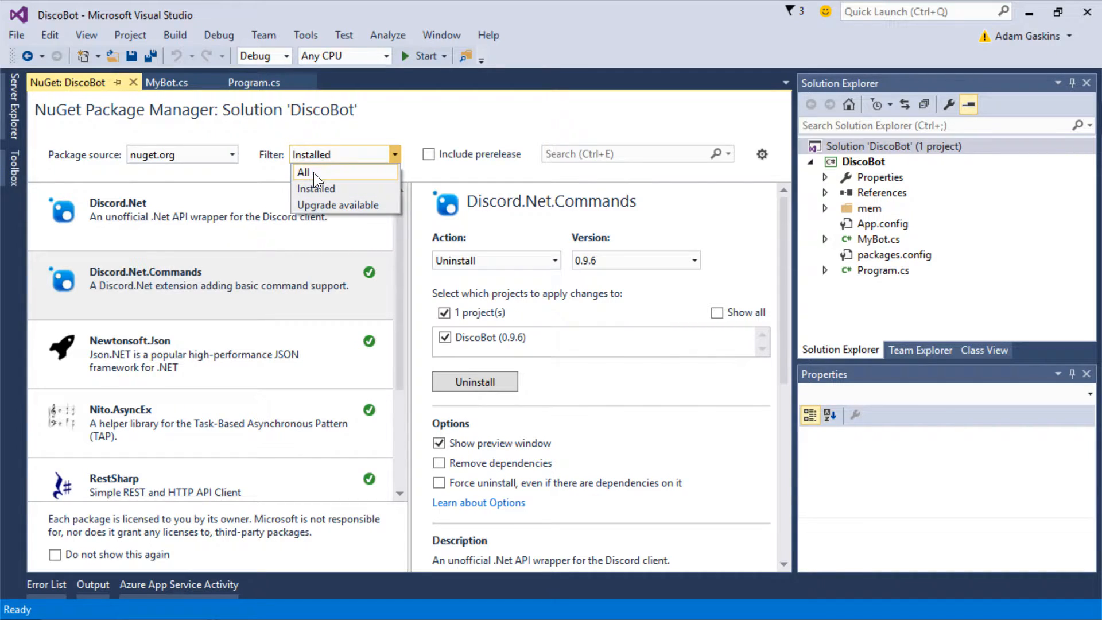
pyautogui.moveTo(303, 173)
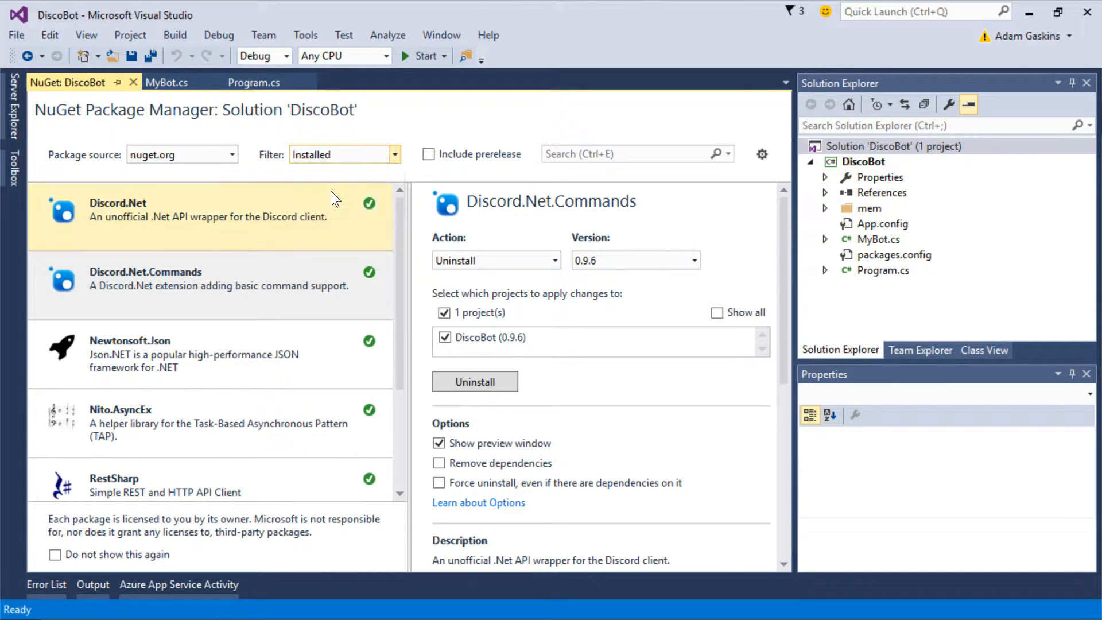
# Make discord.Connect pass the token plus TokenType.Bot in MyBot.cs and save the file.
pyautogui.click(133, 82)
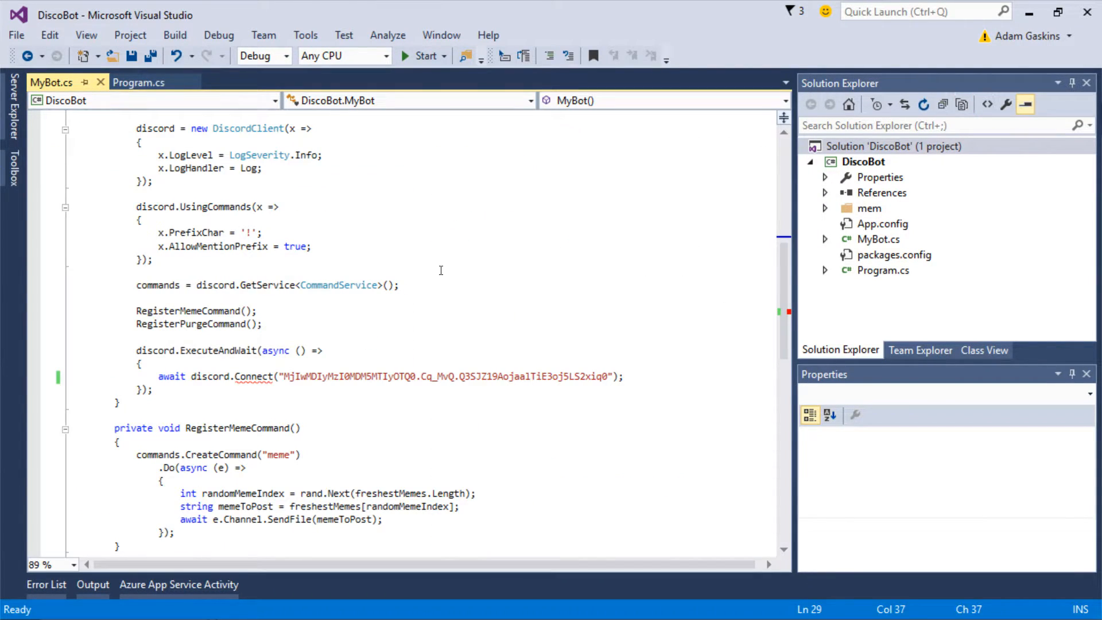
pyautogui.scroll(-3)
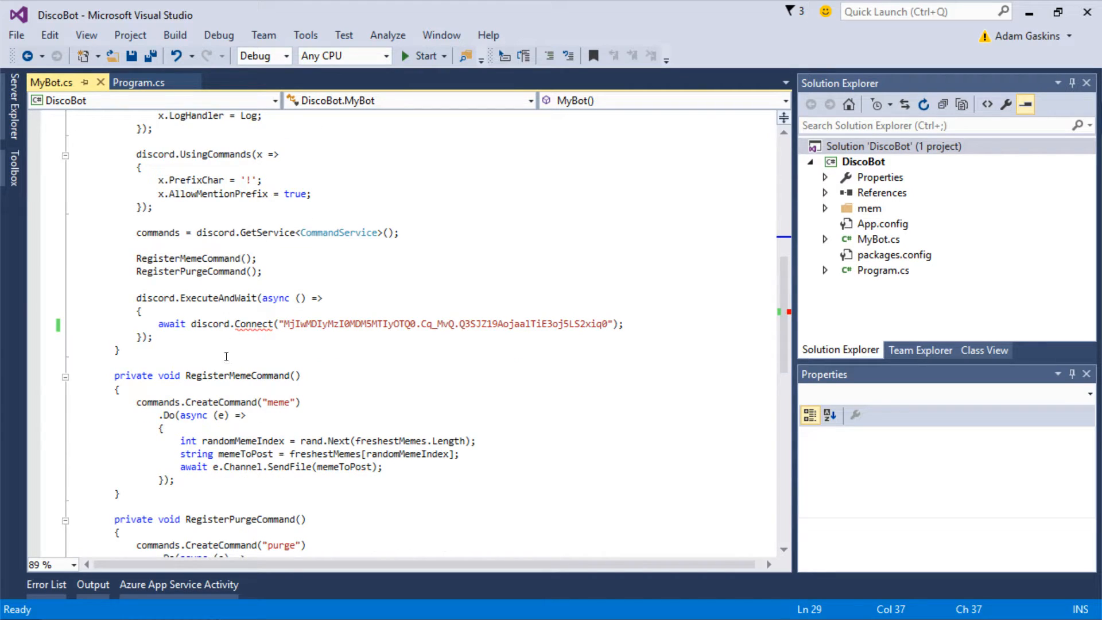
pyautogui.moveTo(255, 324)
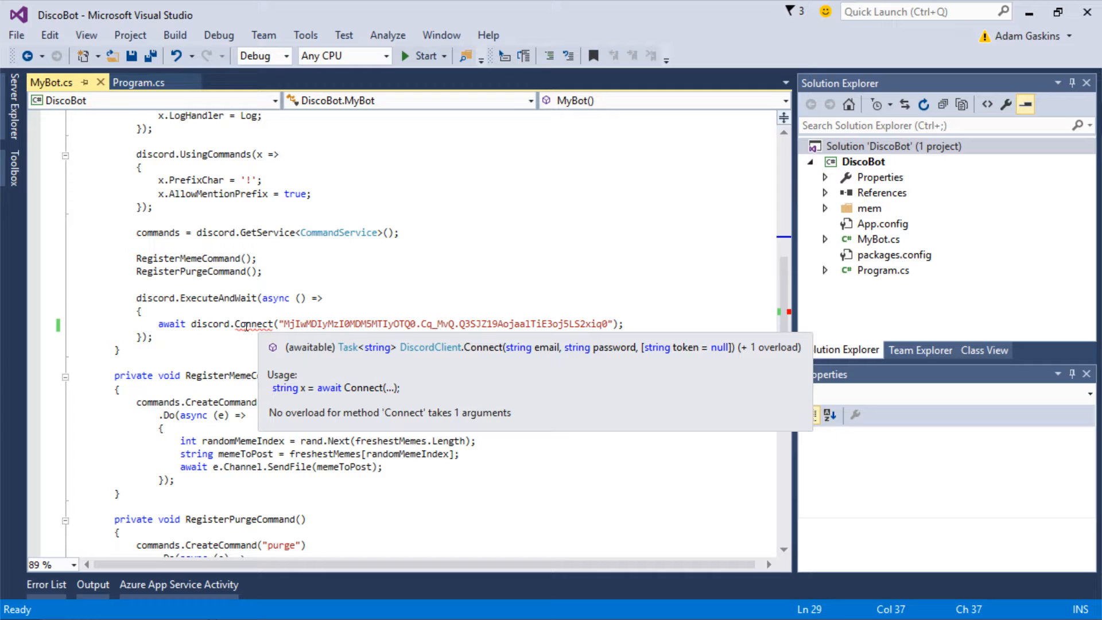
pyautogui.click(277, 323)
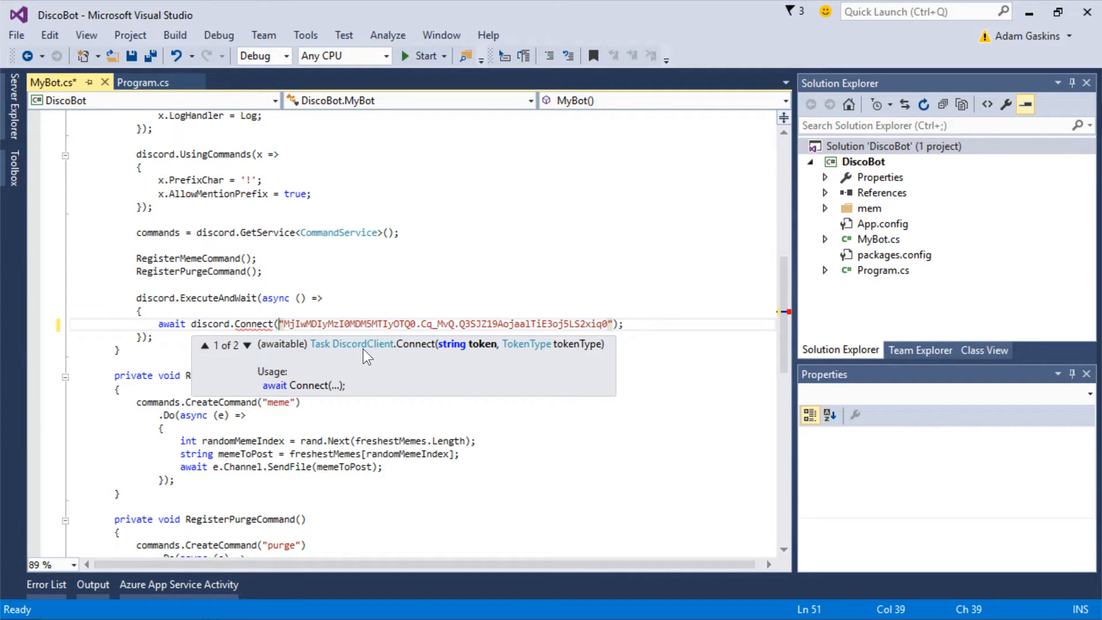
pyautogui.click(247, 343)
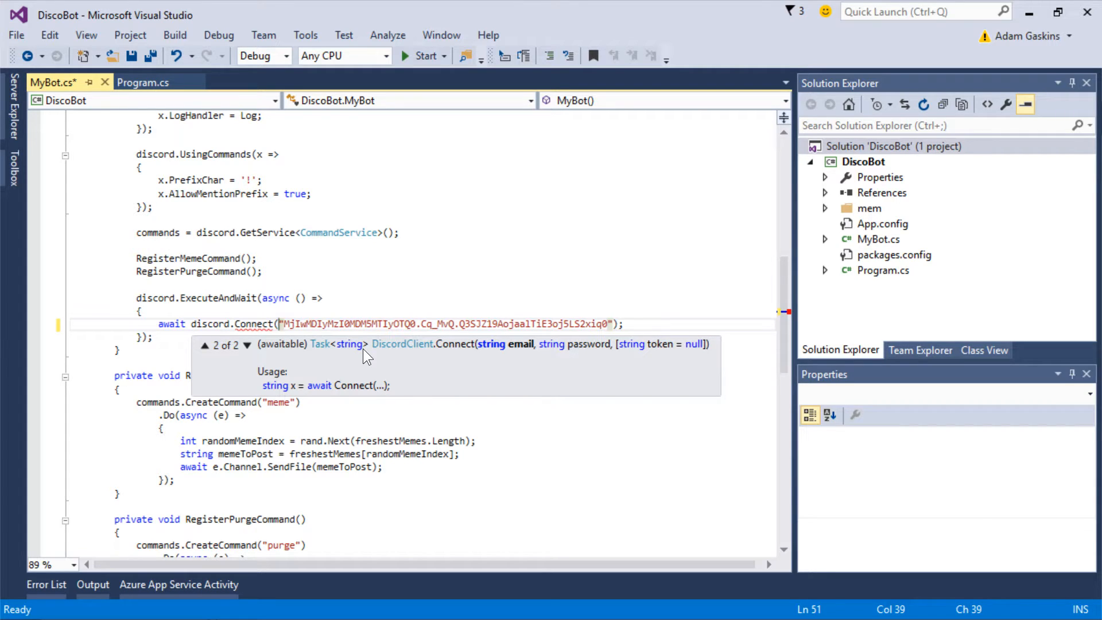
pyautogui.click(204, 345)
pyautogui.write(', TokenType.Bot')
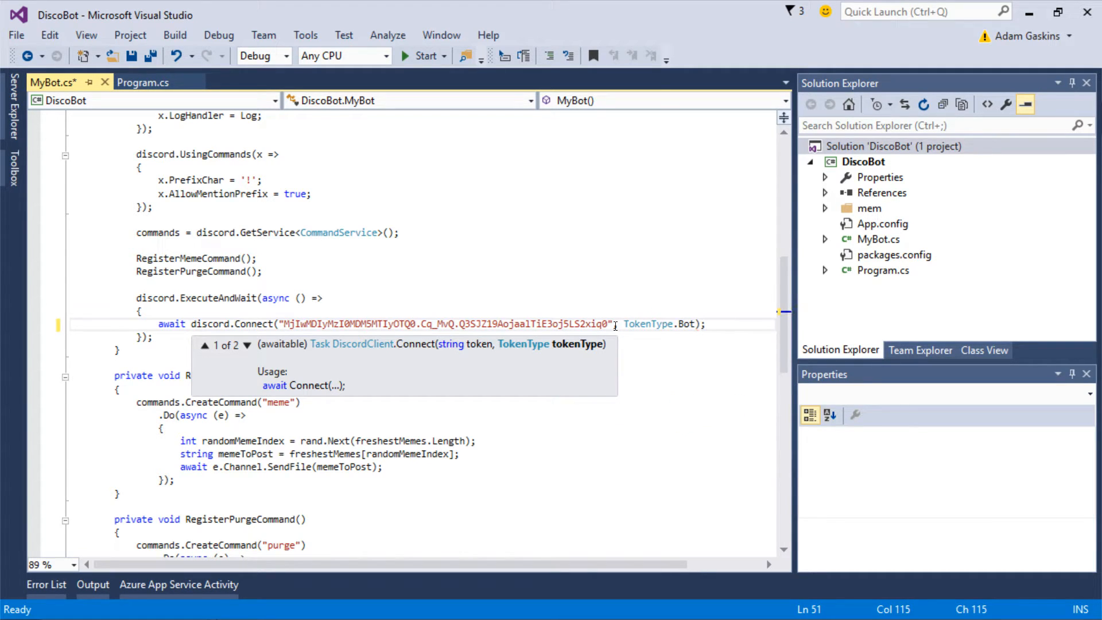
pyautogui.press('ctrl+s')
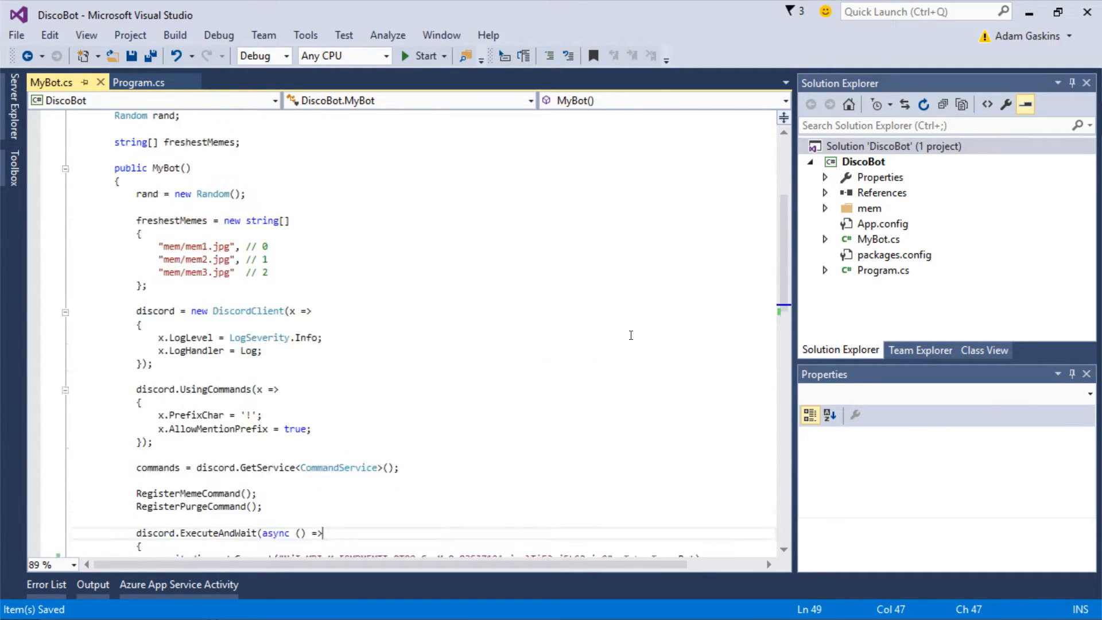
pyautogui.scroll(-3)
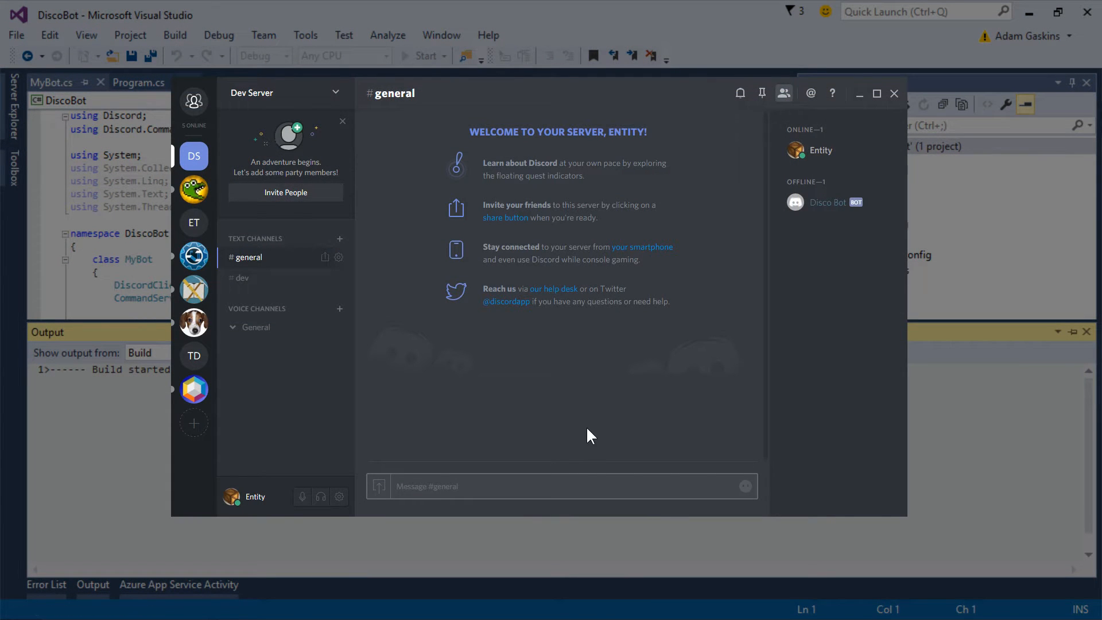
# Run DiscoBot and send !meme in Dev Server #general so Disco Bot posts memes.
pyautogui.click(425, 55)
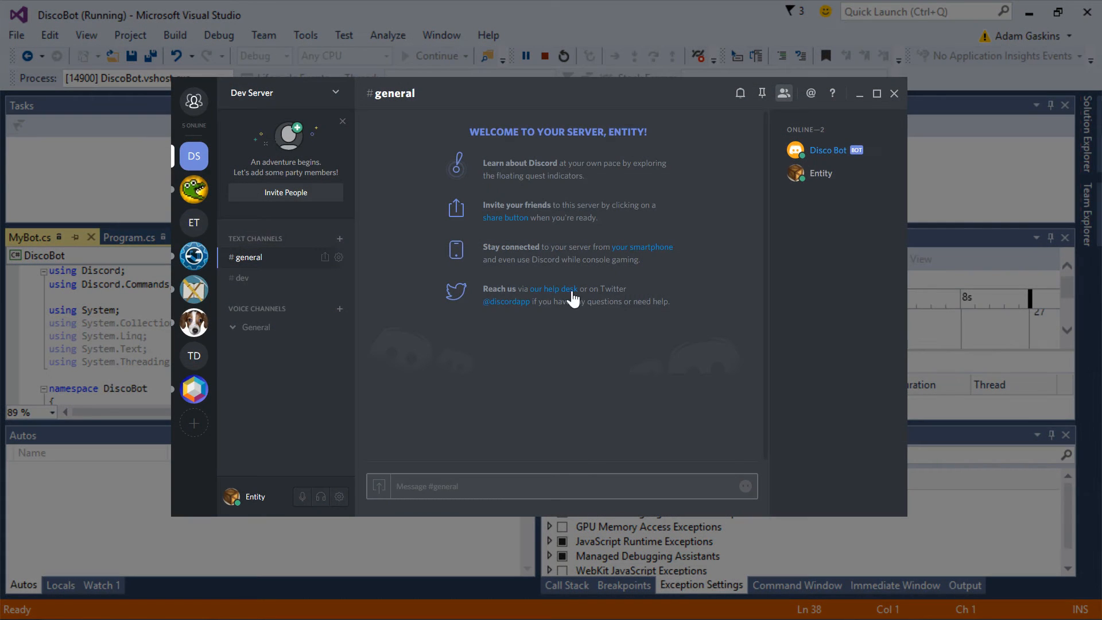
pyautogui.moveTo(446, 443)
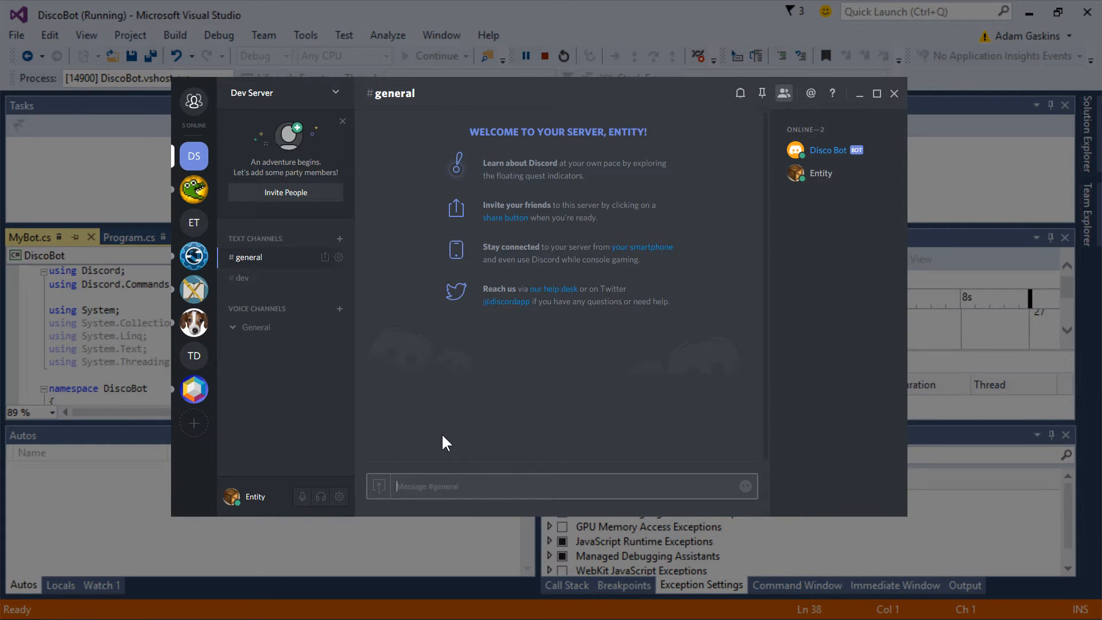
pyautogui.moveTo(1077, 156)
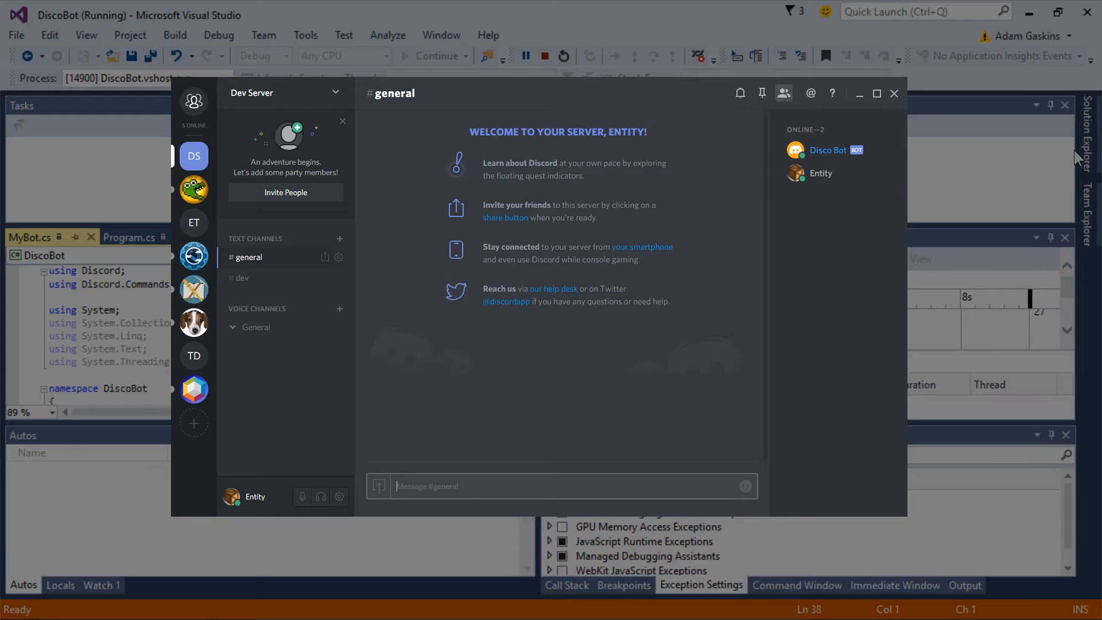
pyautogui.click(893, 93)
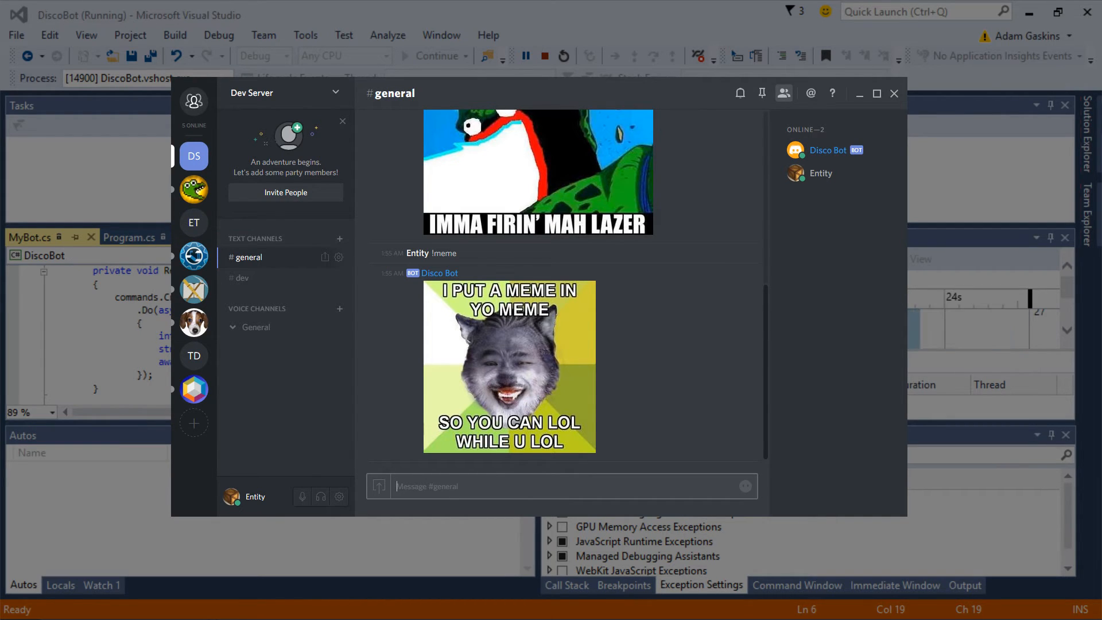
# Put Discord away and stop debugging DiscoBot, returning to MyBot.cs editing.
pyautogui.click(893, 93)
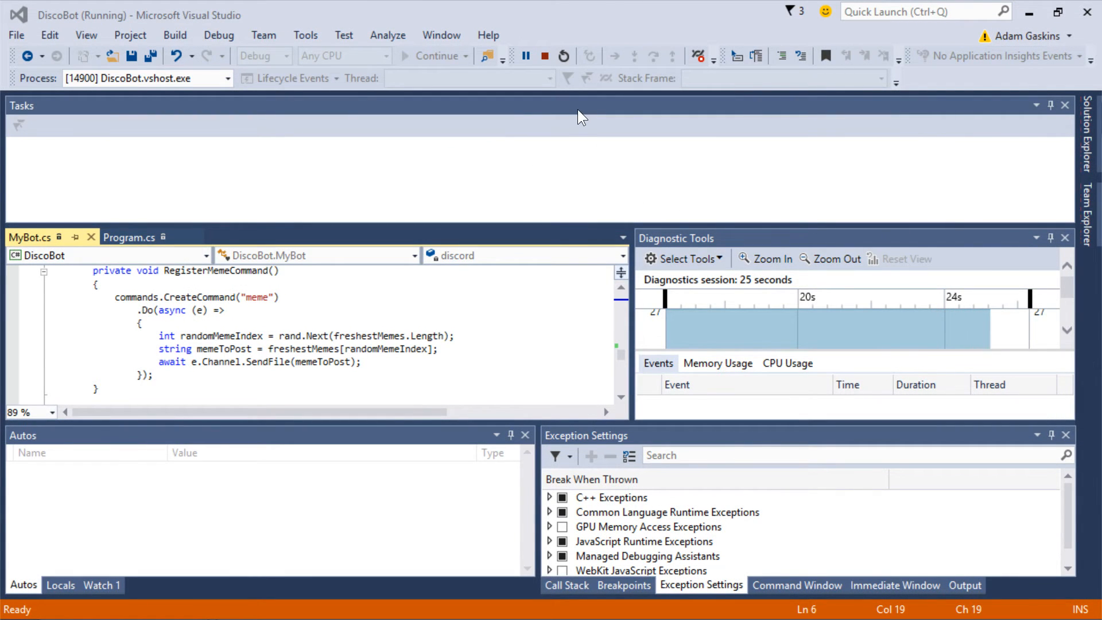
pyautogui.click(562, 57)
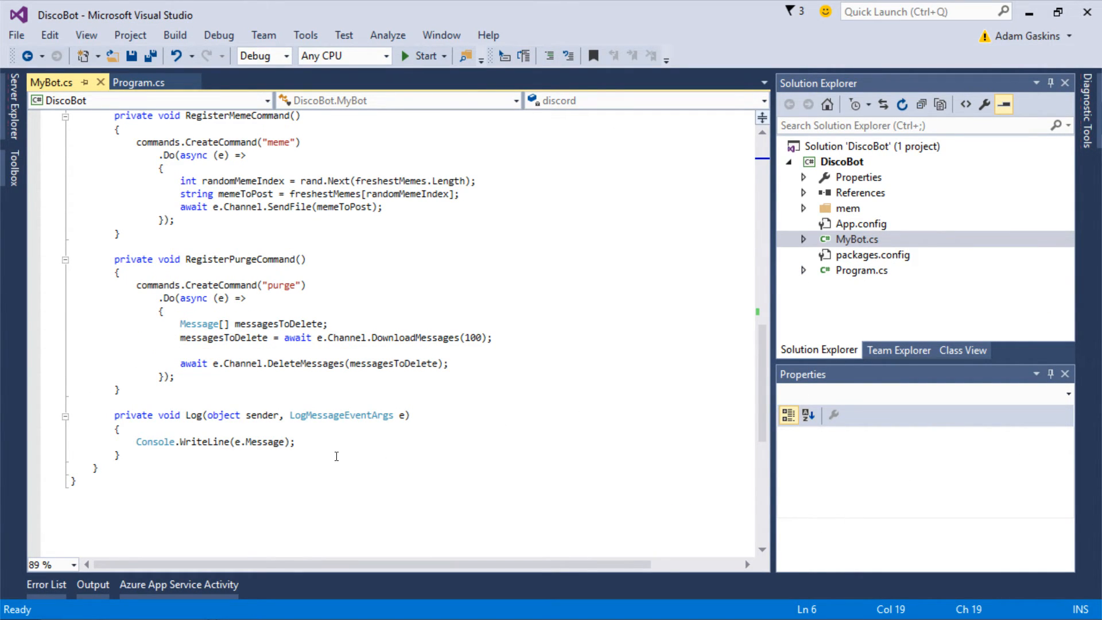
pyautogui.moveTo(333, 441)
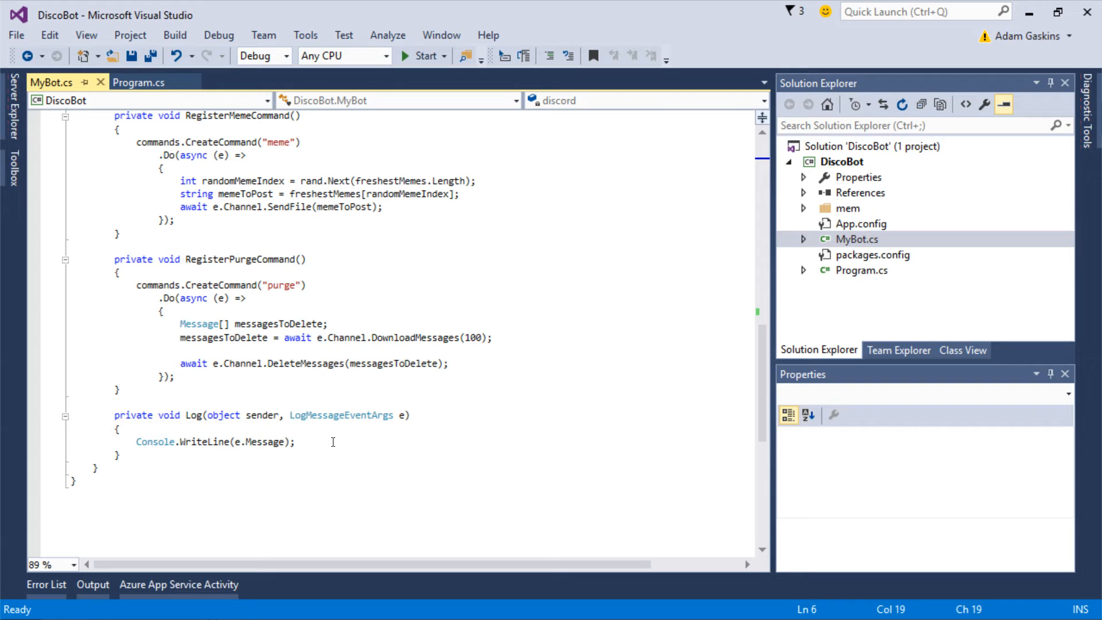
pyautogui.moveTo(273, 458)
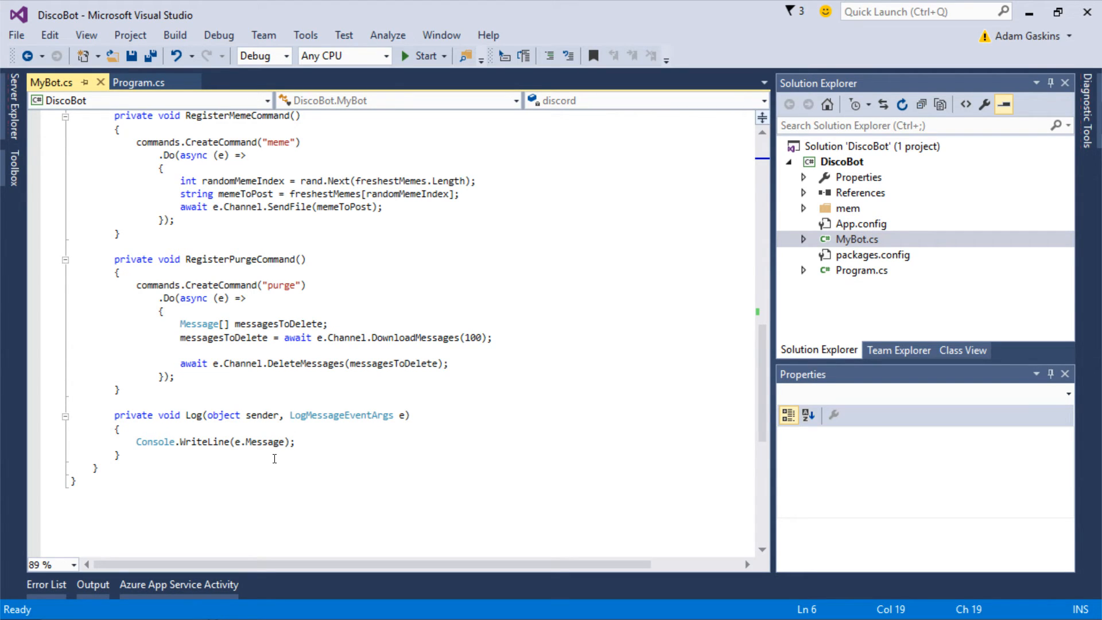